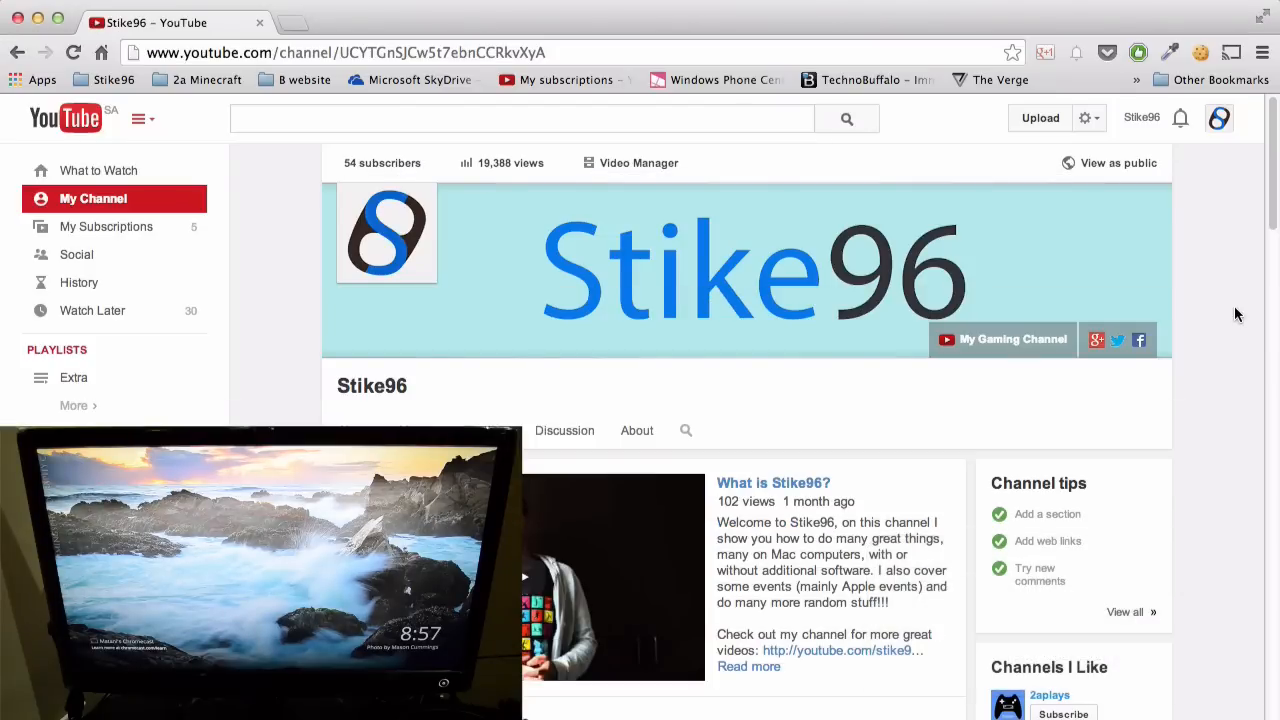
mouse_move(1224, 183)
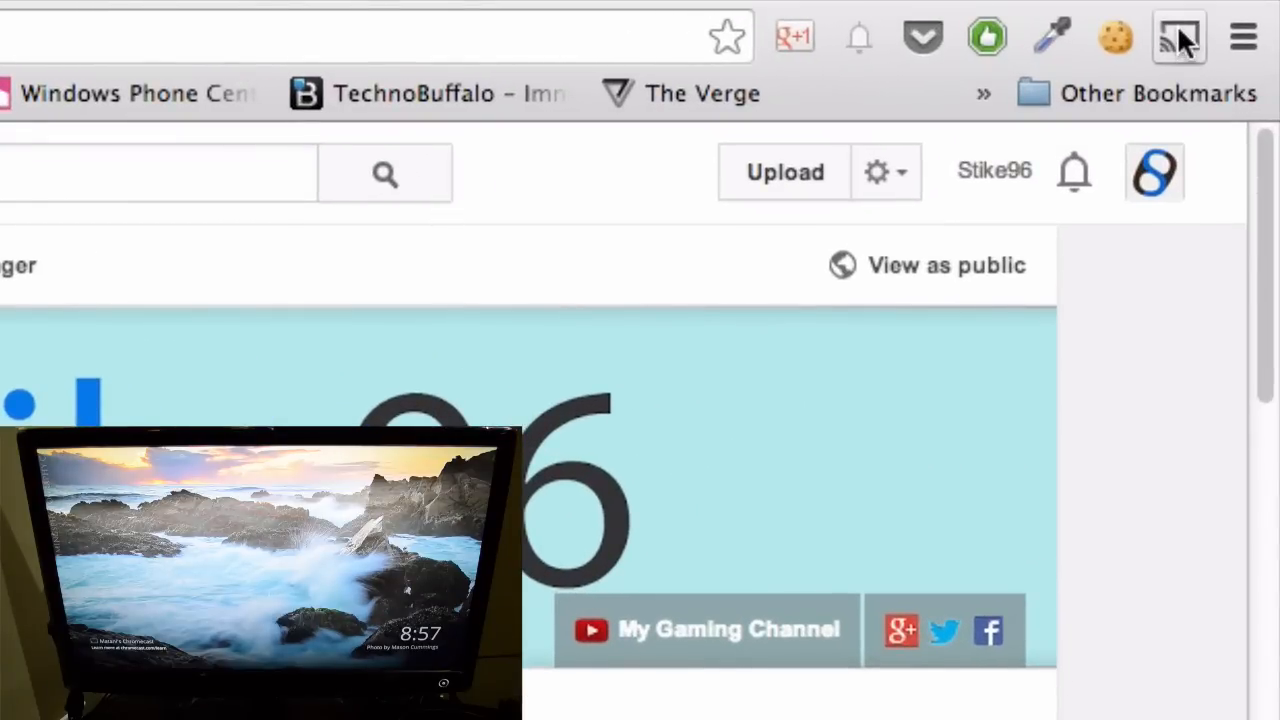
Step: Switch the Cast menu's source to 'Cast entire screen (experimental)'
left_click(1169, 37)
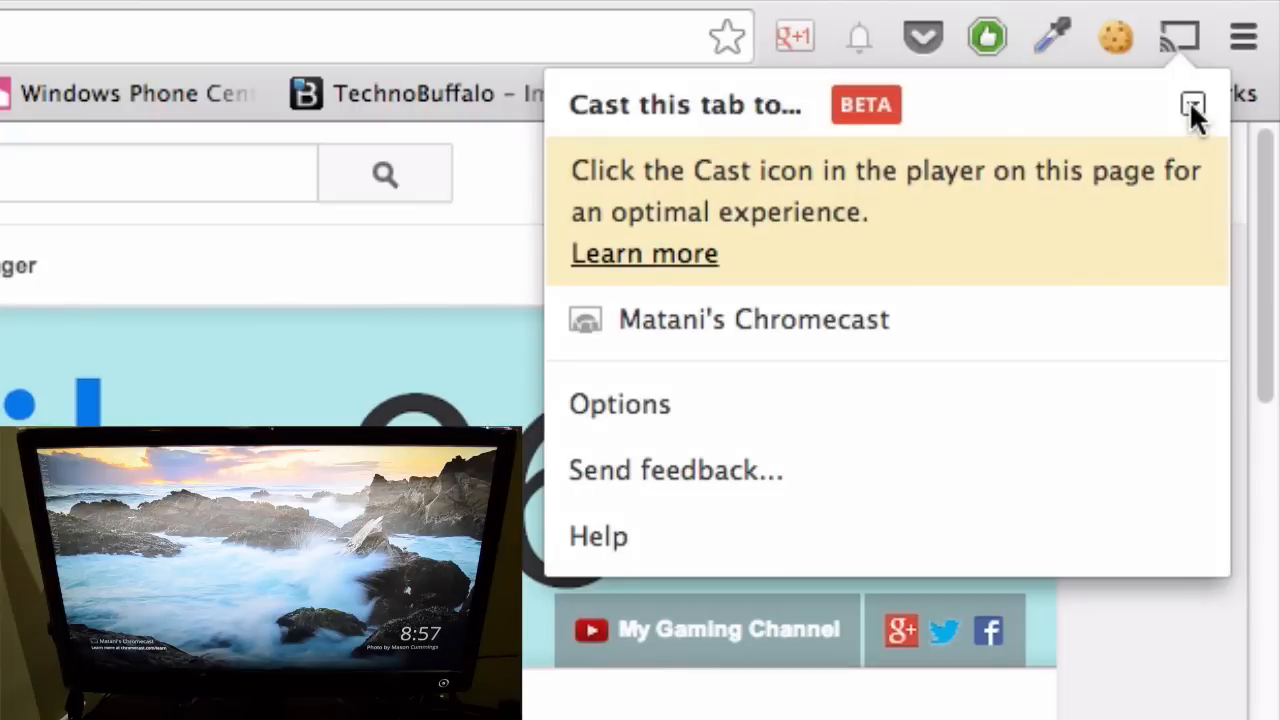
left_click(1189, 103)
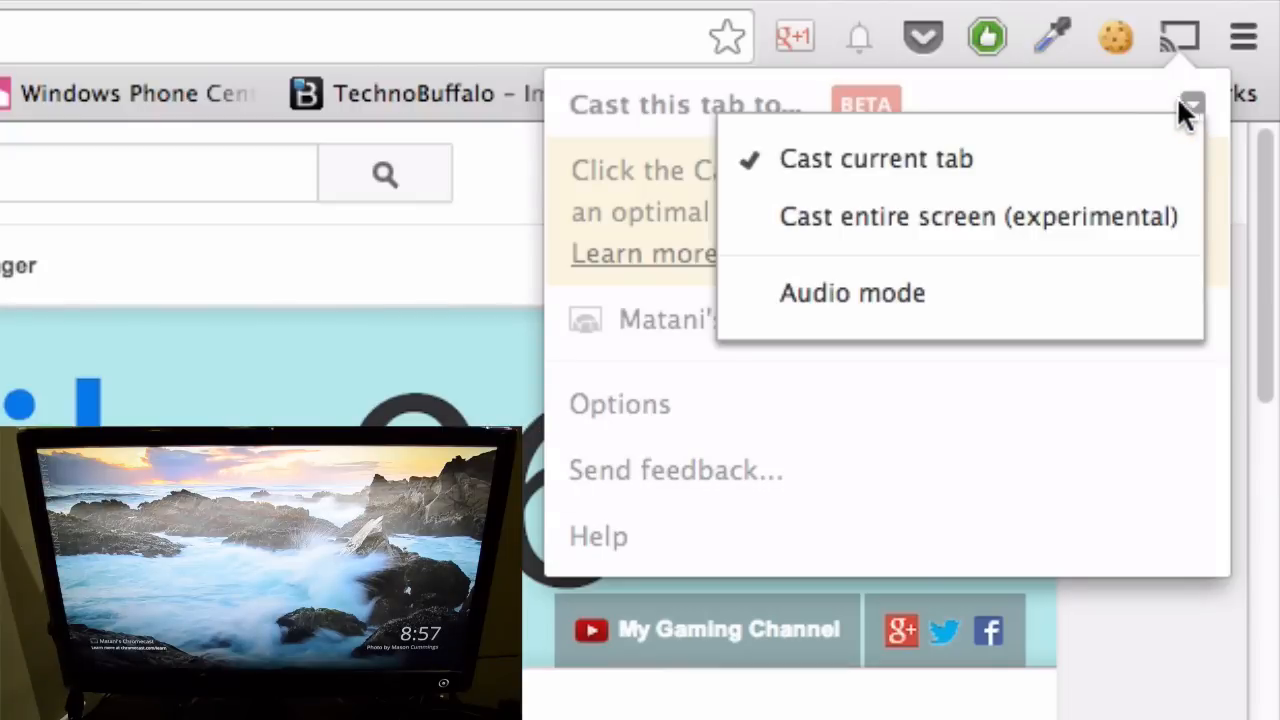
mouse_move(1105, 170)
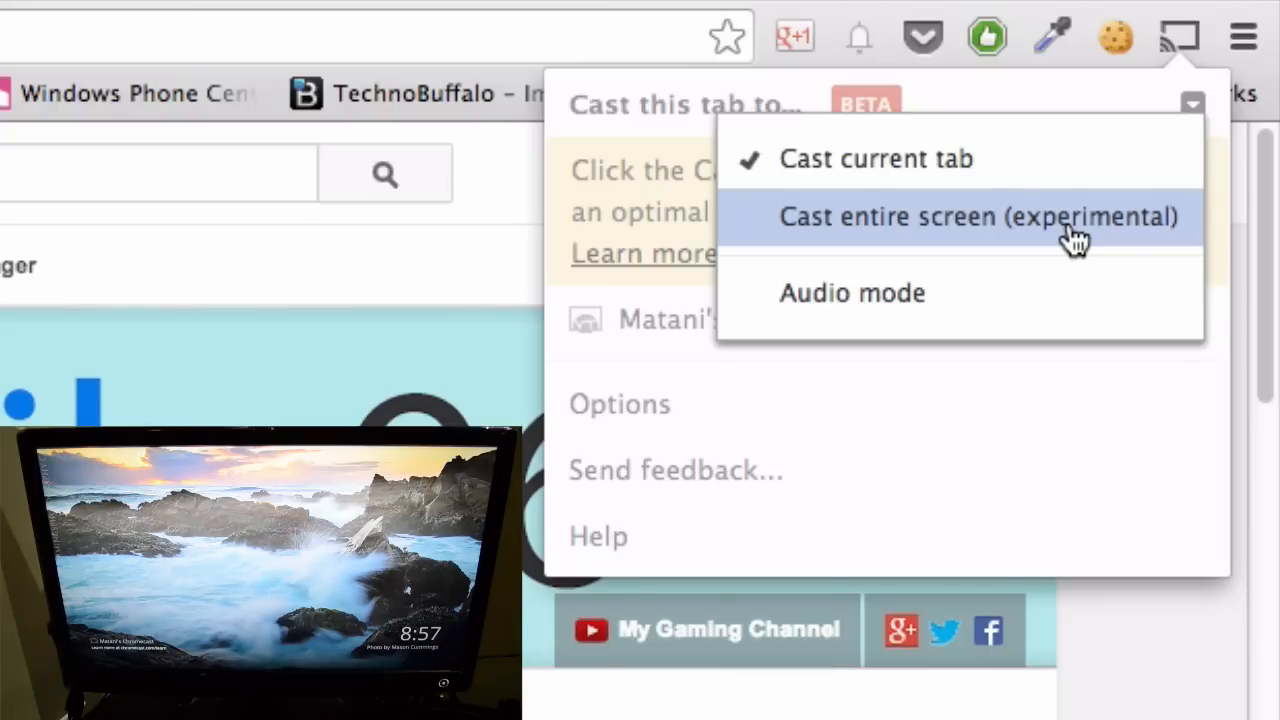
left_click(978, 217)
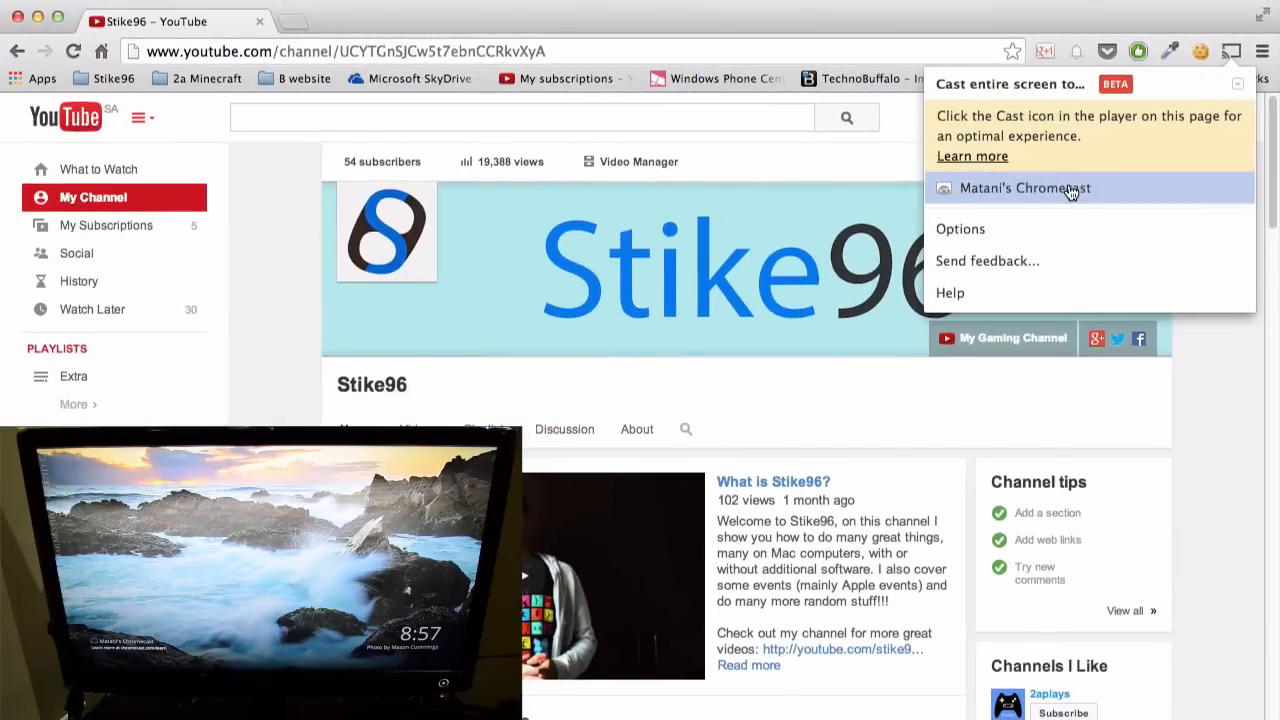
Step: Cast to the Chromecast and approve screen sharing, which ends in an unexpected error
left_click(1025, 188)
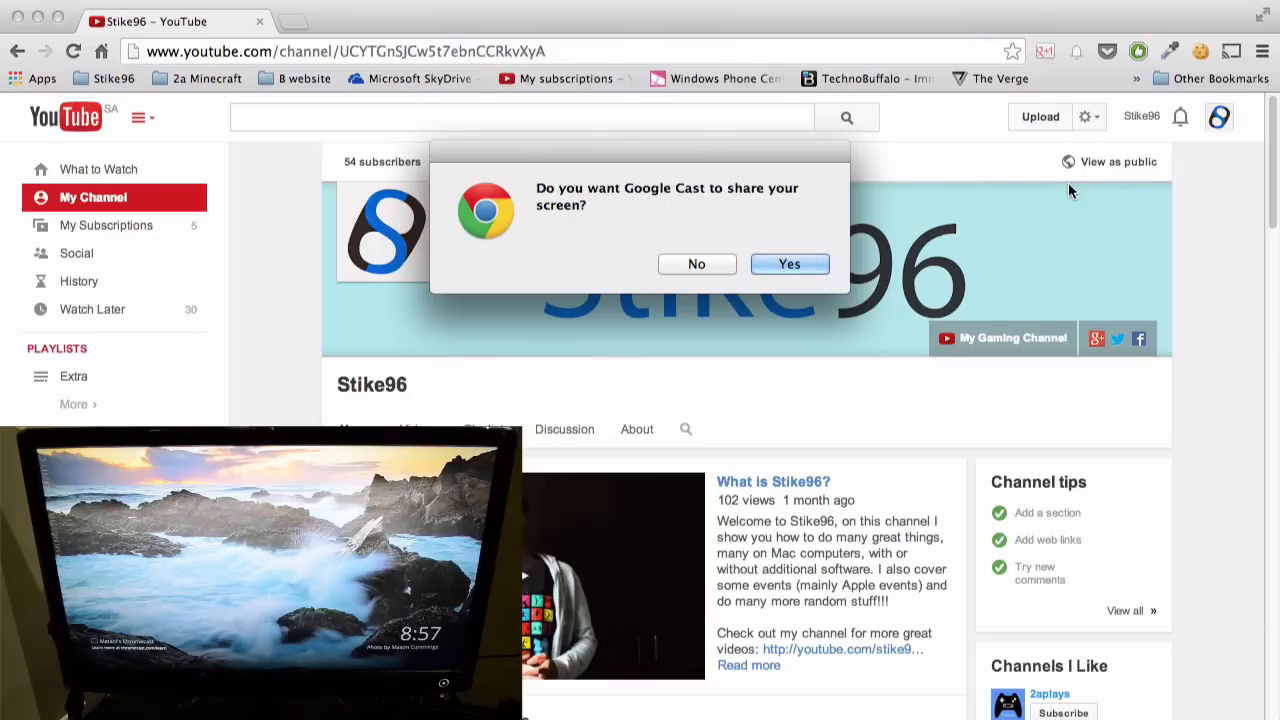
left_click(789, 263)
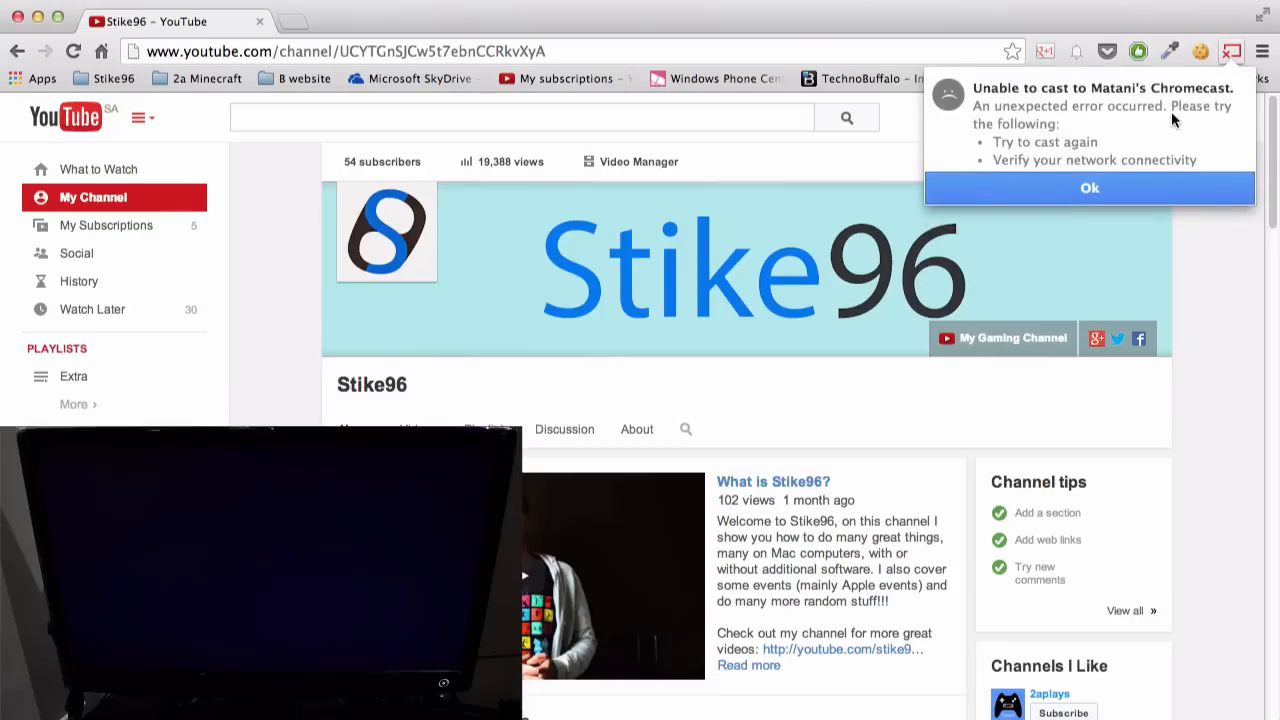
Step: Dismiss the cast error and select the Chromecast again as destination
left_click(1088, 188)
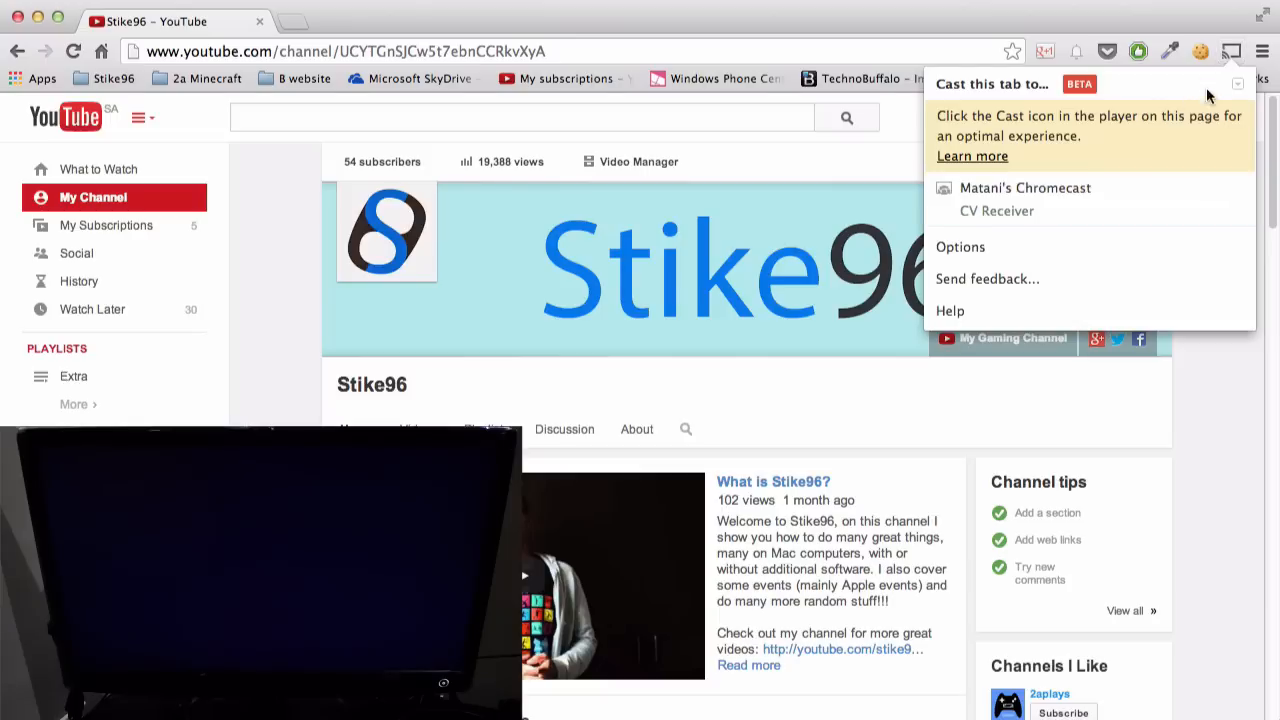
mouse_move(1113, 193)
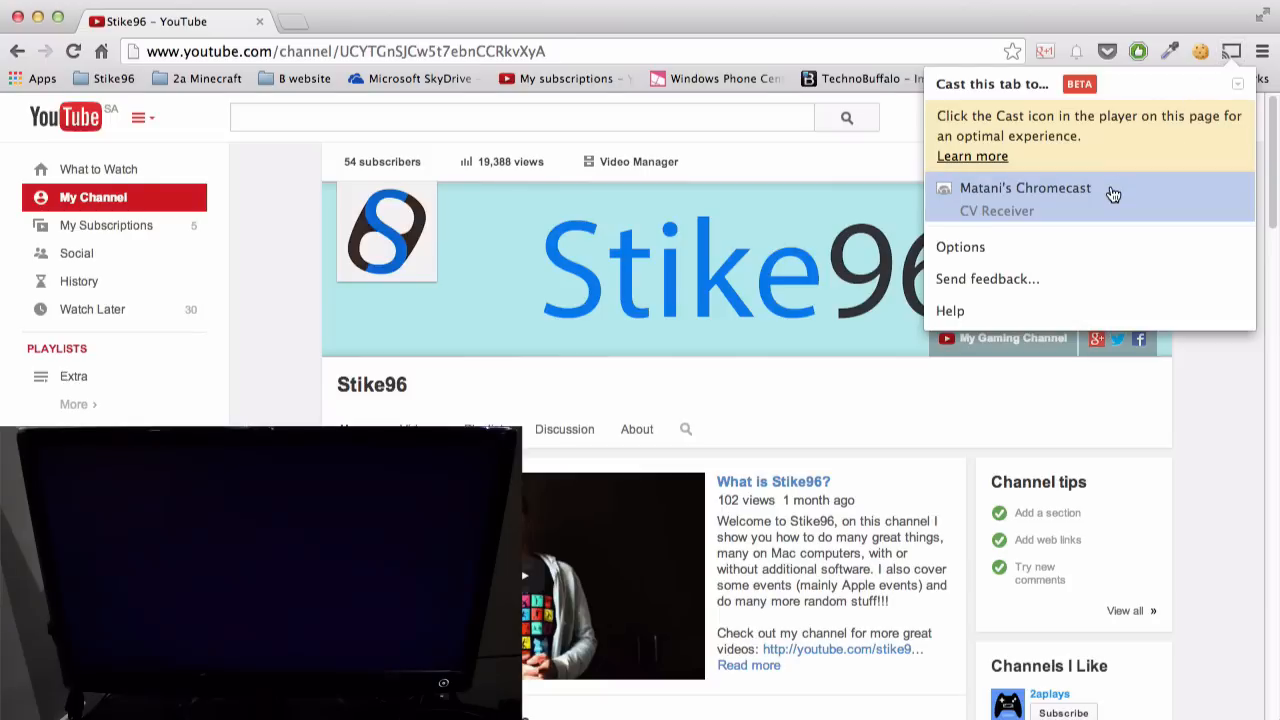
left_click(1024, 195)
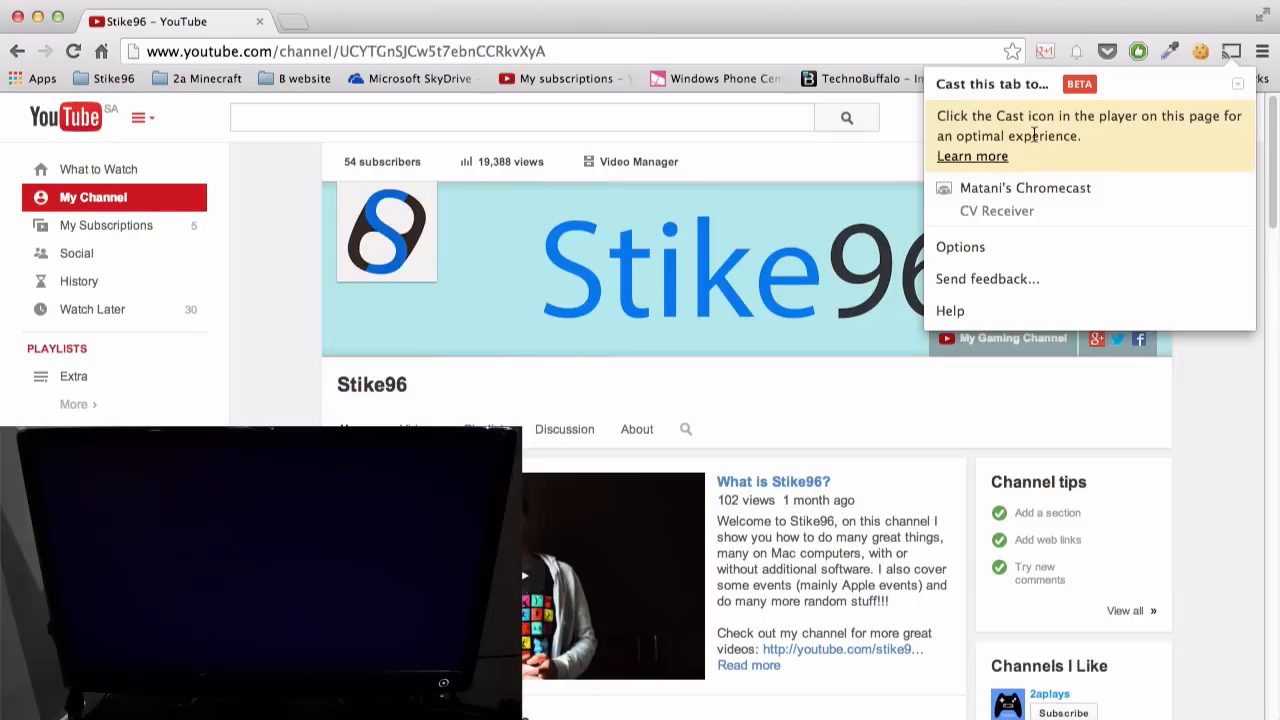
mouse_move(1211, 187)
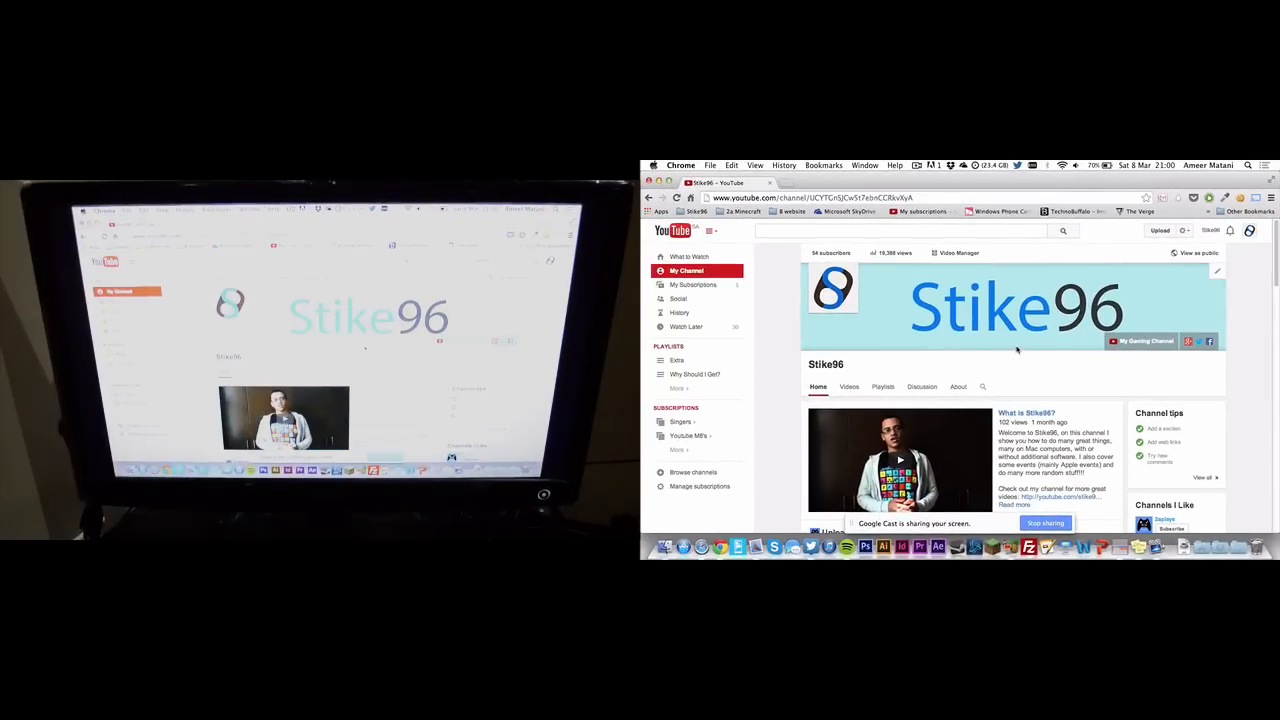
mouse_move(854, 365)
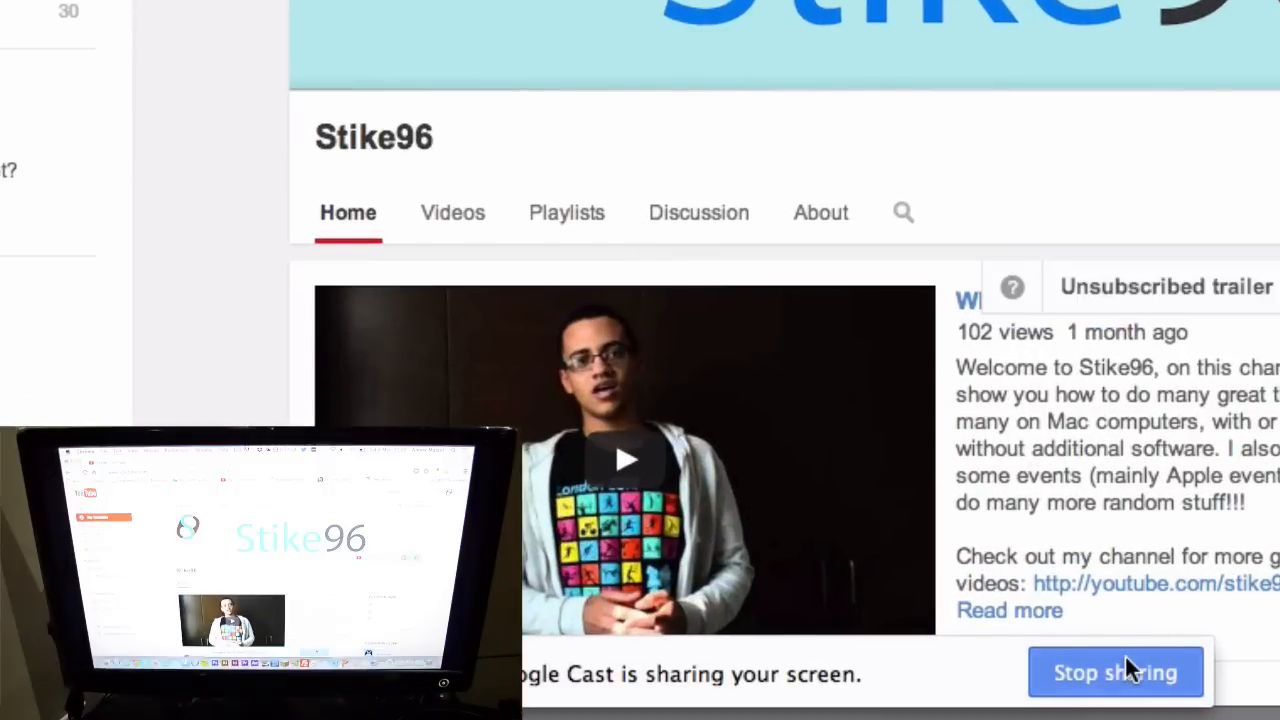
Step: Stop sharing from the Google Cast notification bar, returning the TV to its idle backdrop
left_click(1115, 671)
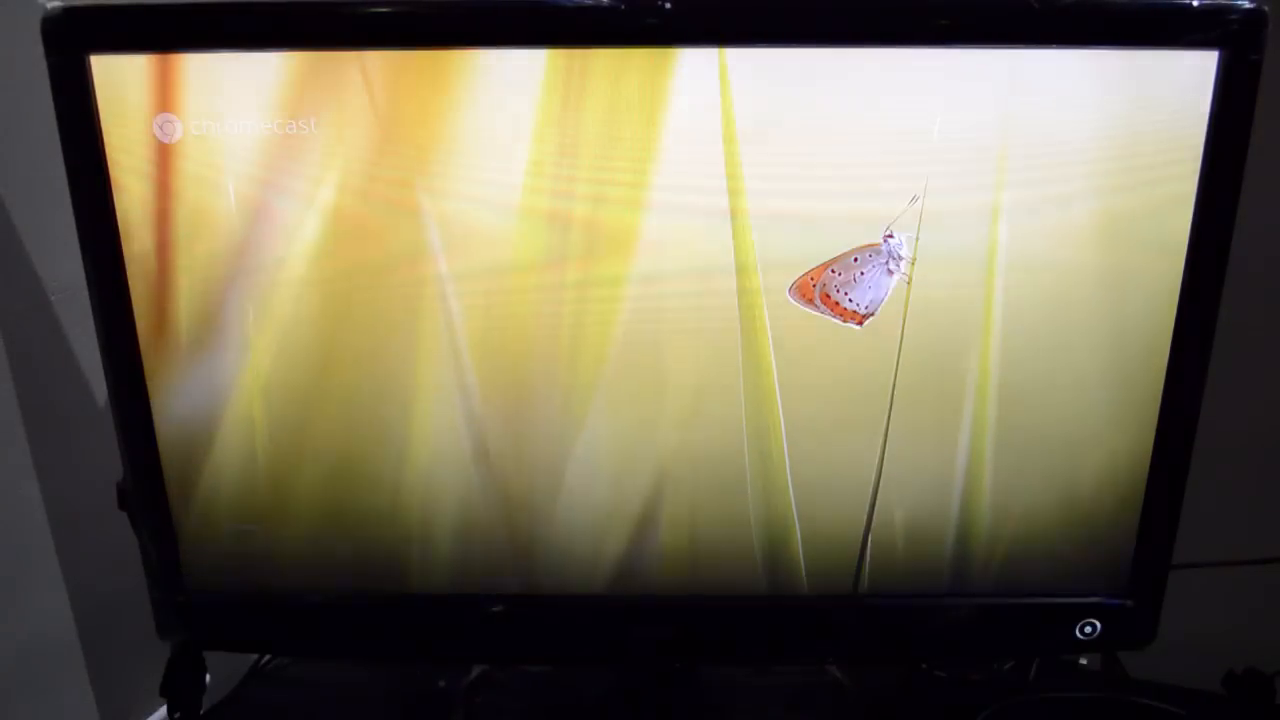